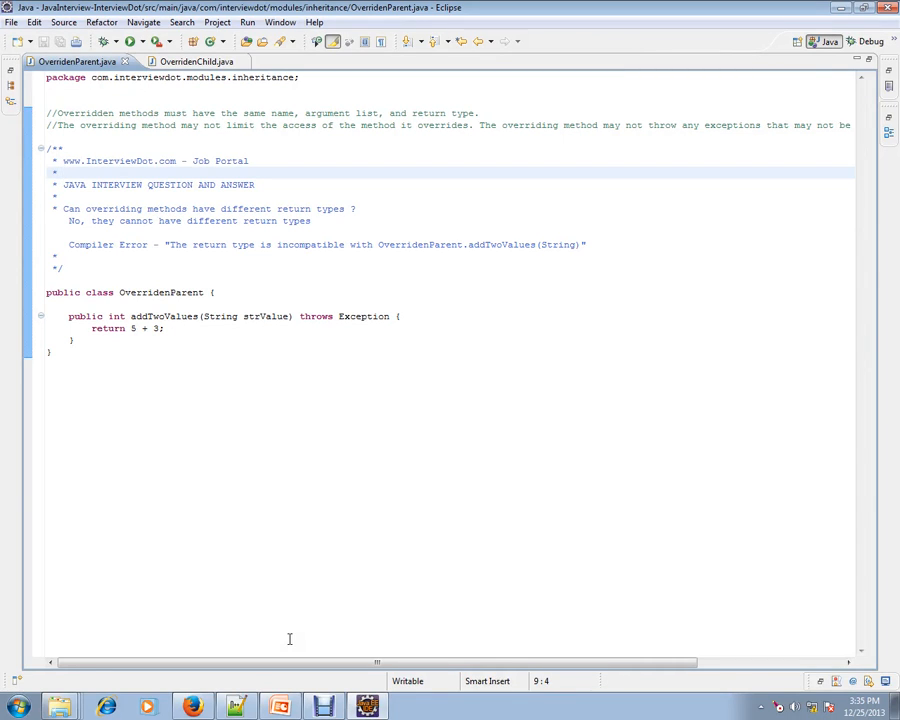
- Highlight 'methods' in the question, the answer that return types cannot differ, and the compiler error
double_click(118, 160)
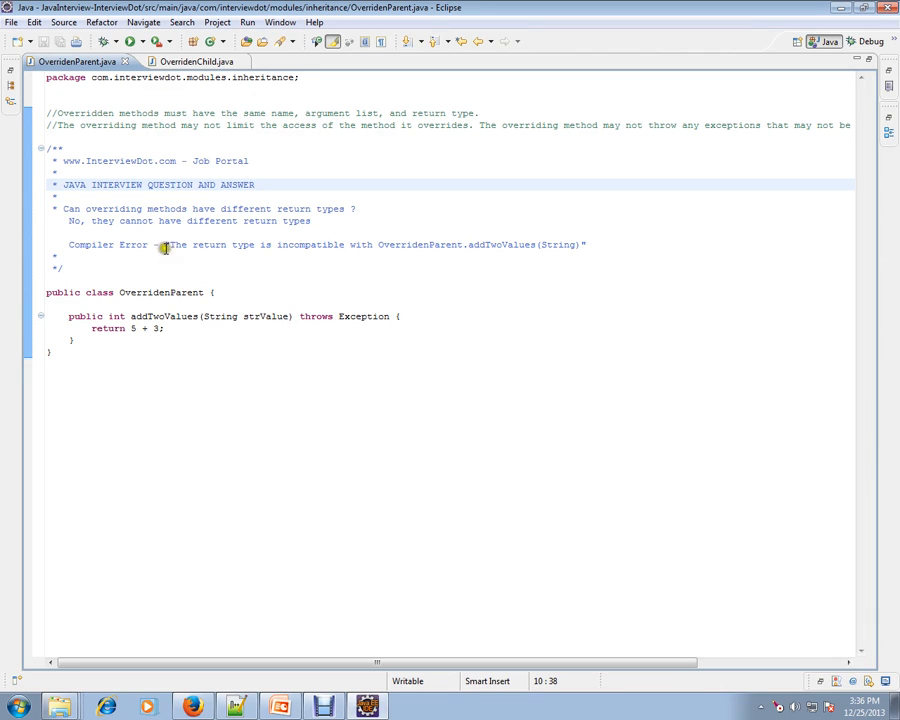
double_click(167, 208)
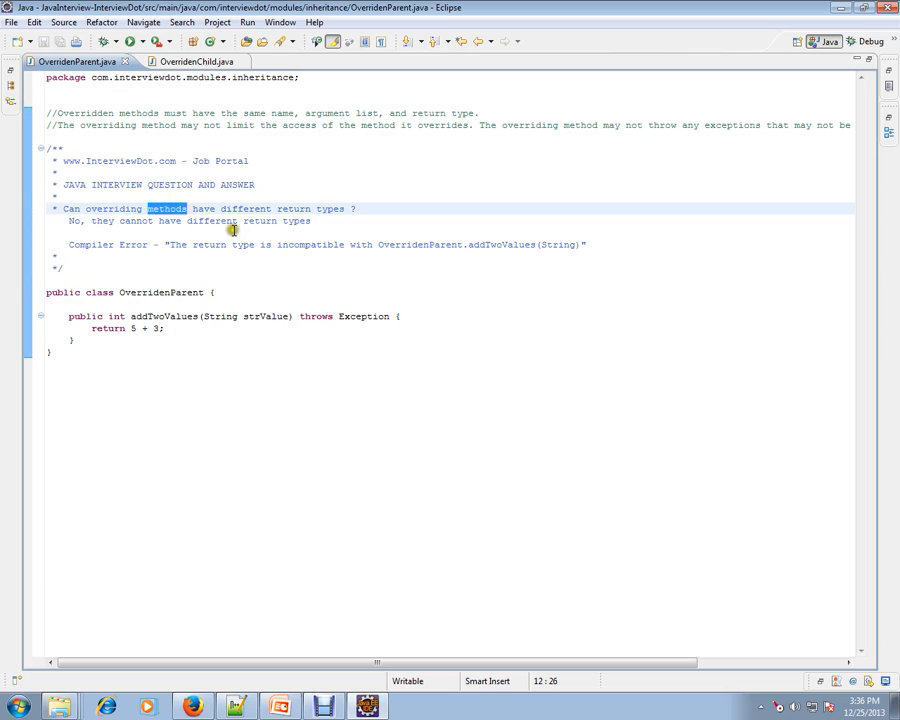
mouse_move(92, 221)
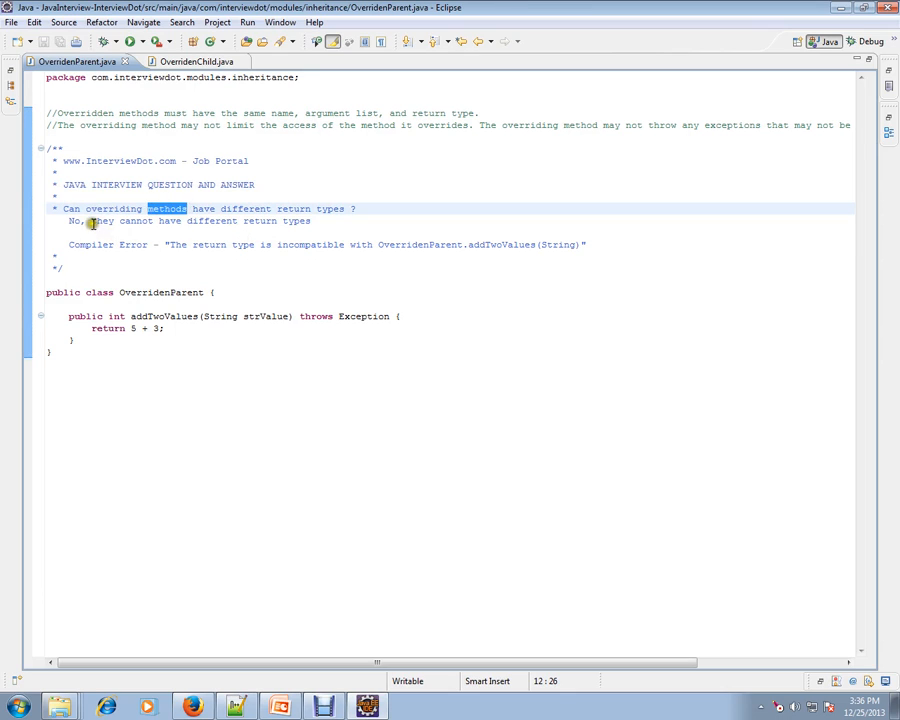
drag(90, 221, 312, 221)
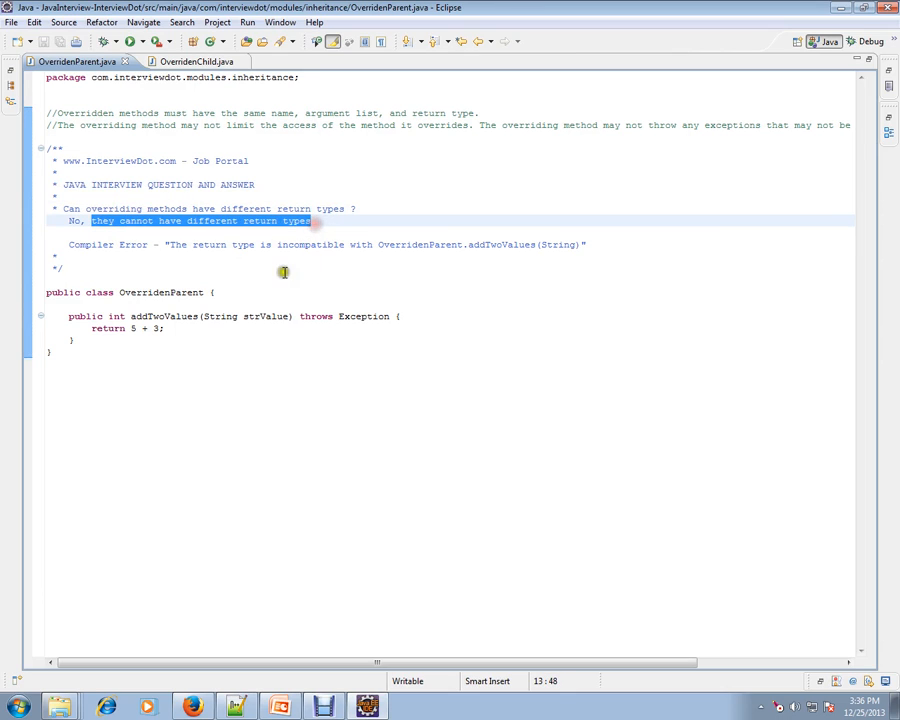
click(189, 267)
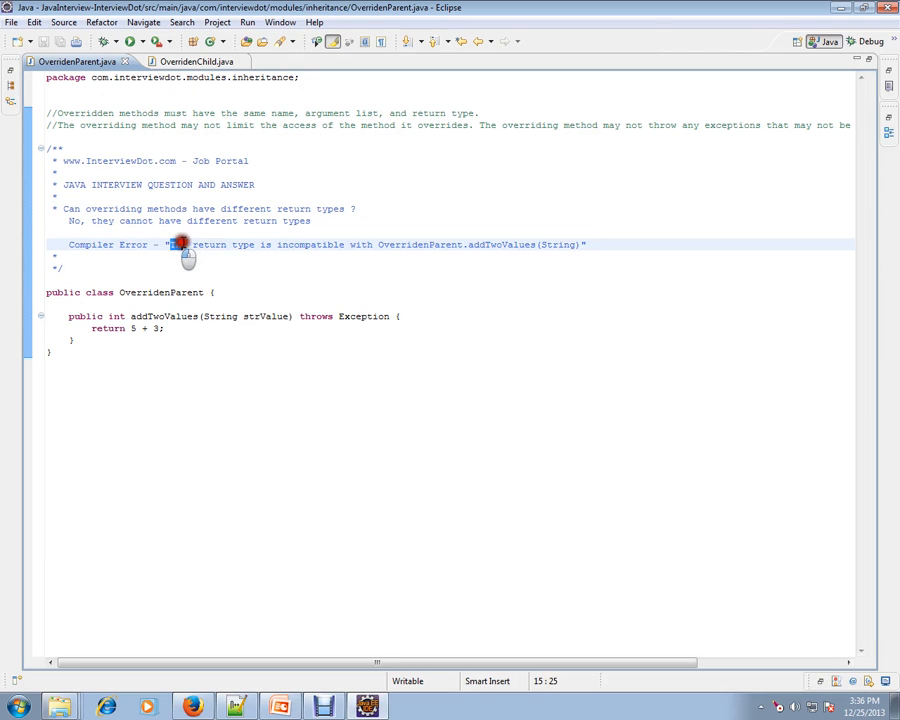
drag(172, 244, 367, 244)
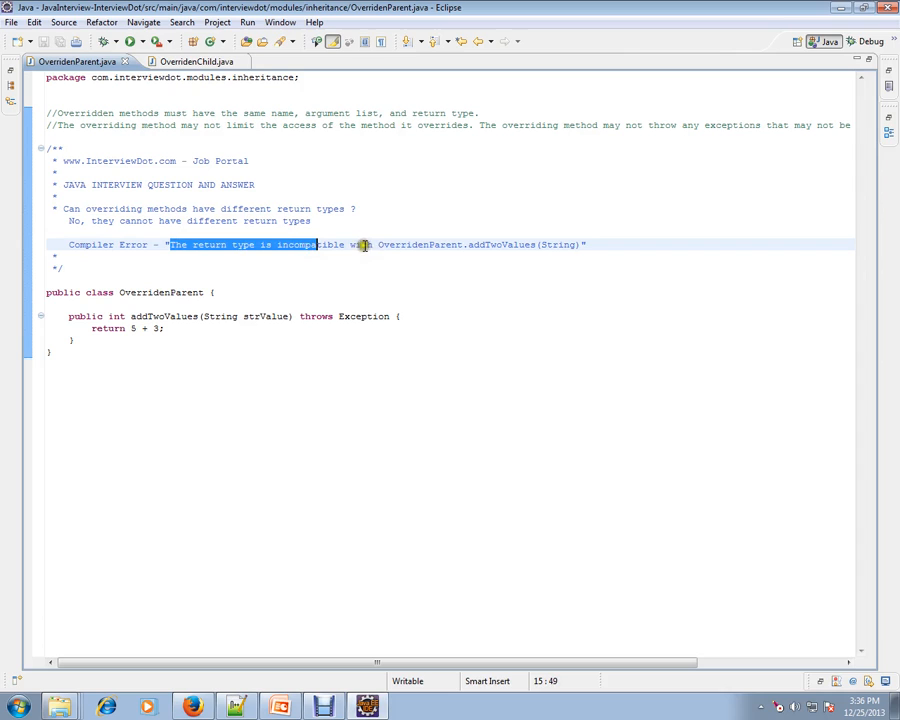
mouse_move(380, 244)
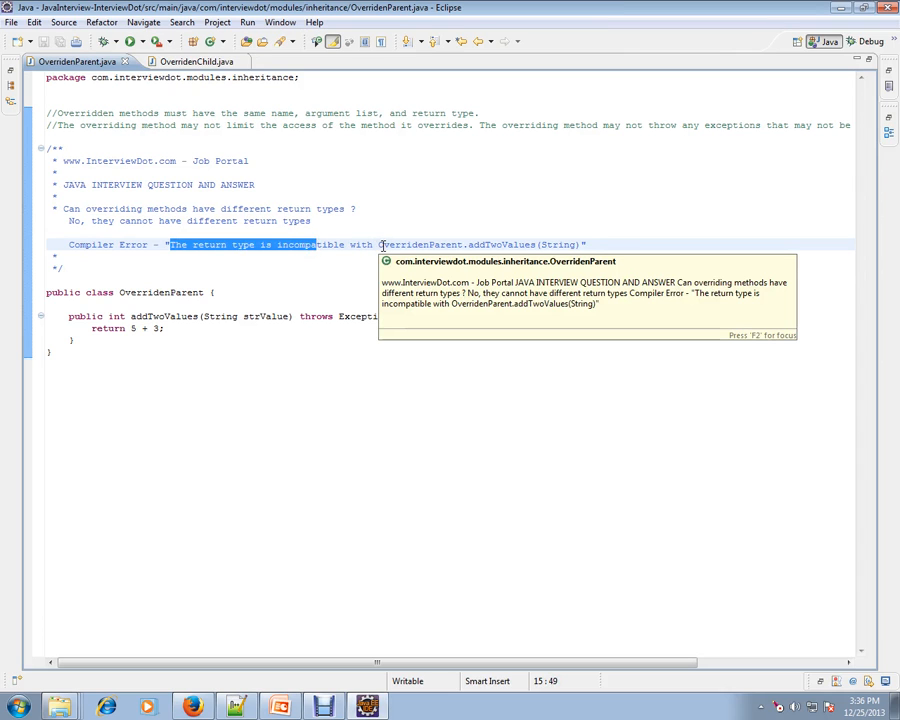
click(220, 346)
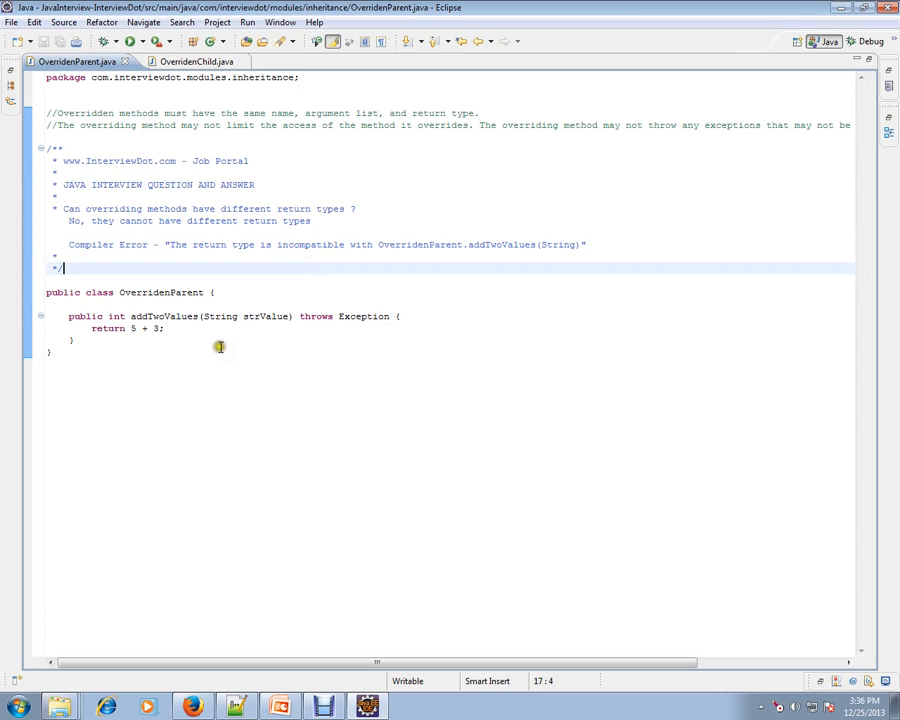
- Highlight the OverridenParent and addTwoValues names, then open the OverridenChild class
double_click(162, 292)
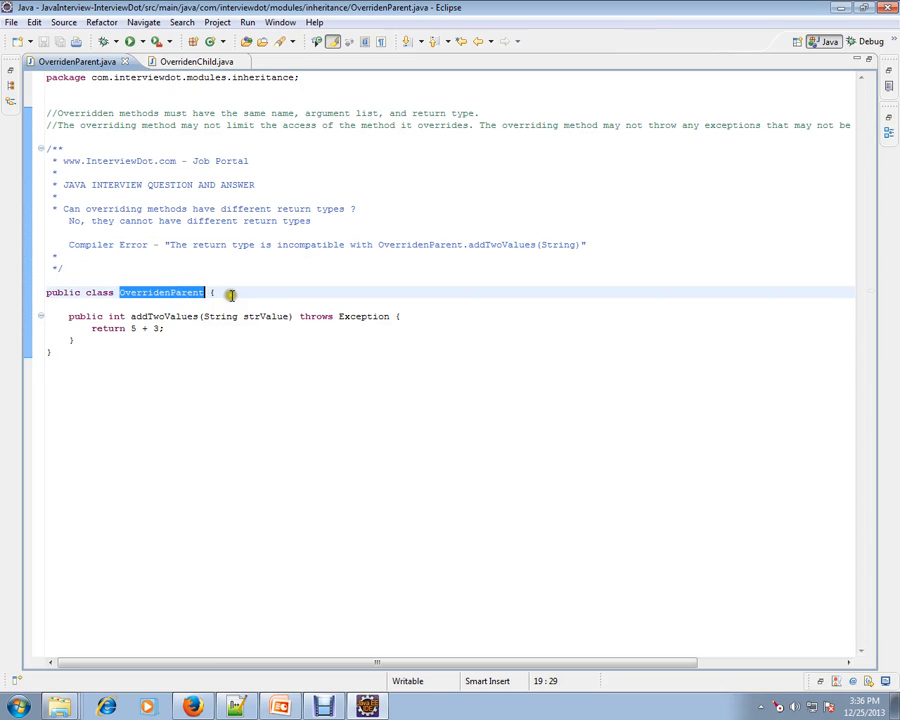
click(120, 316)
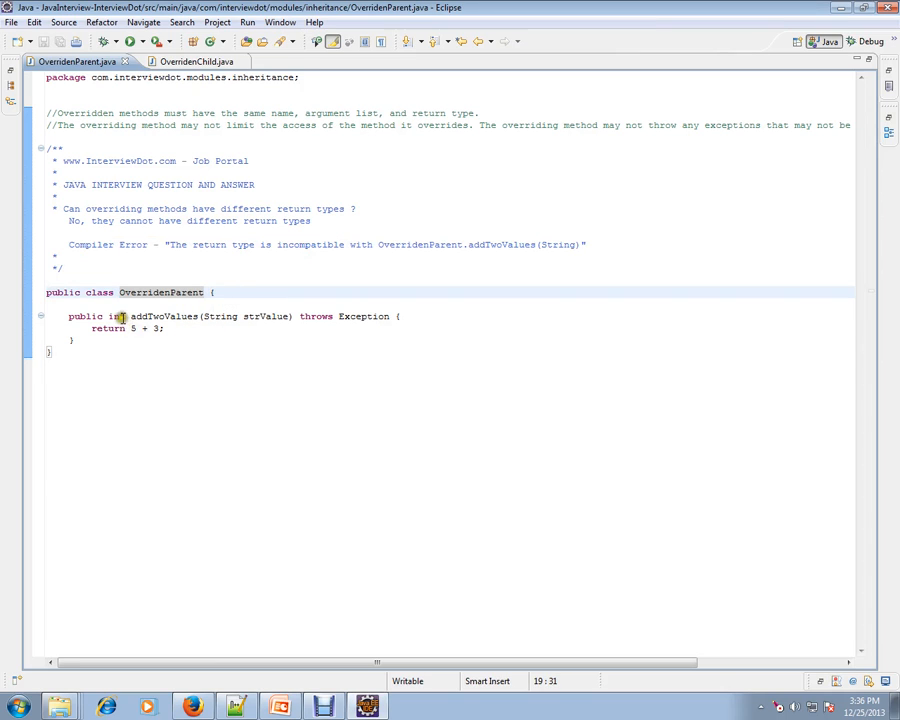
double_click(163, 316)
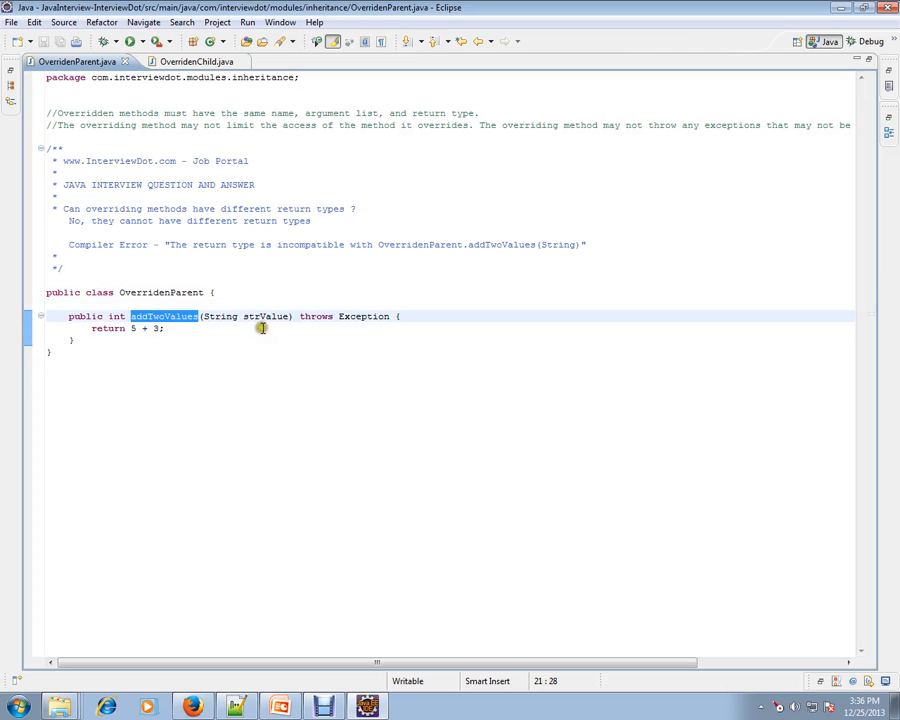
double_click(265, 316)
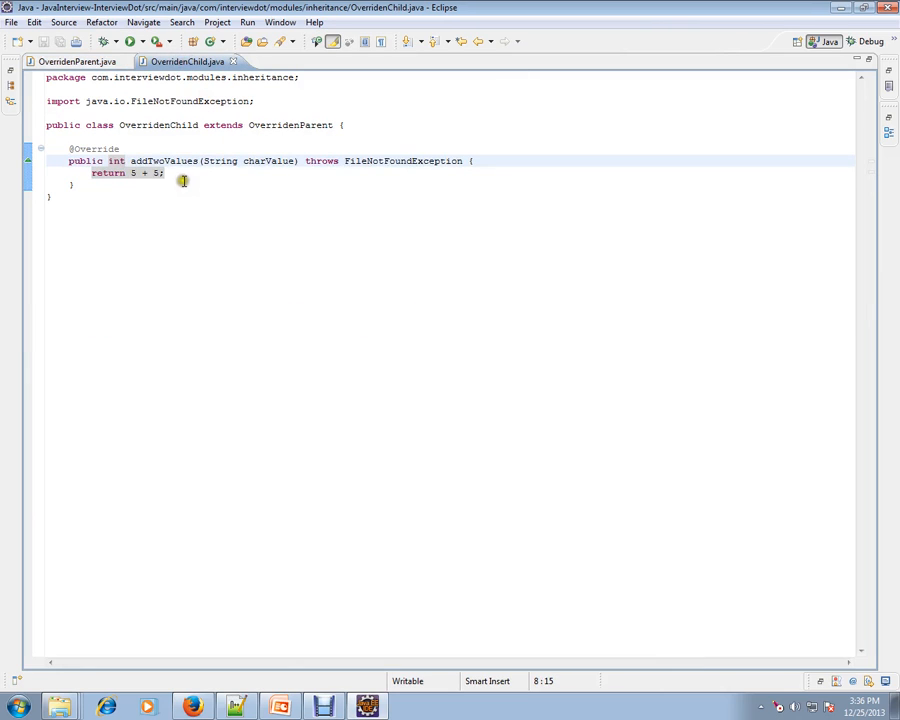
double_click(158, 124)
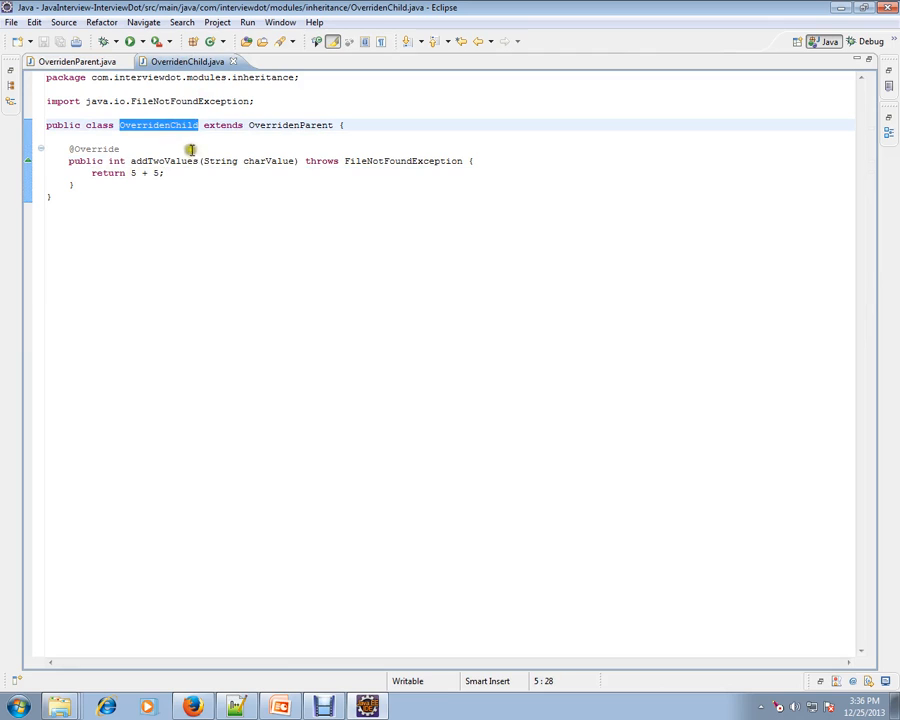
double_click(290, 124)
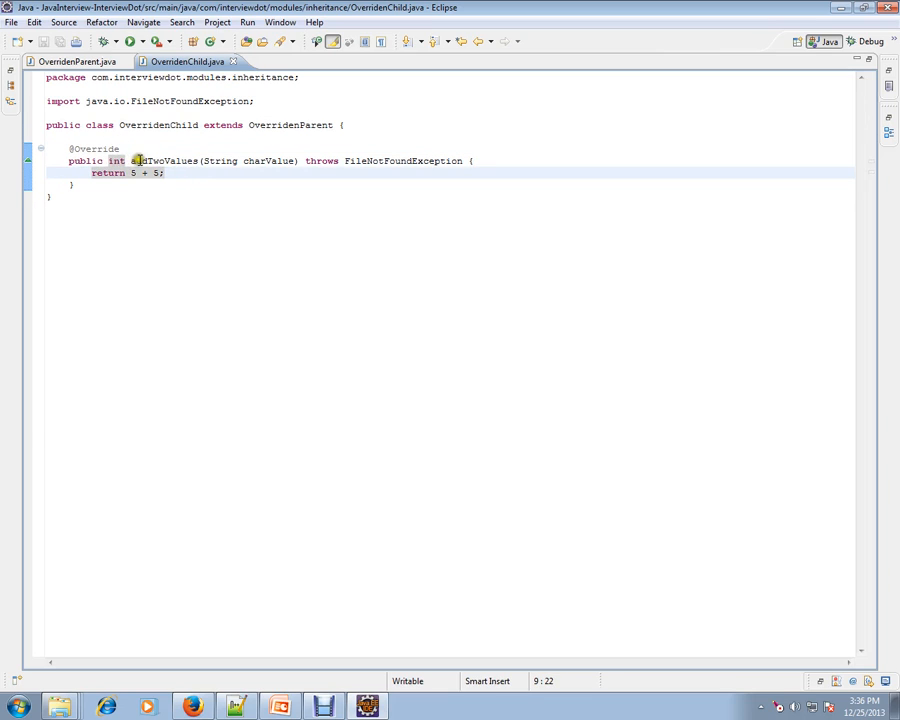
double_click(165, 160)
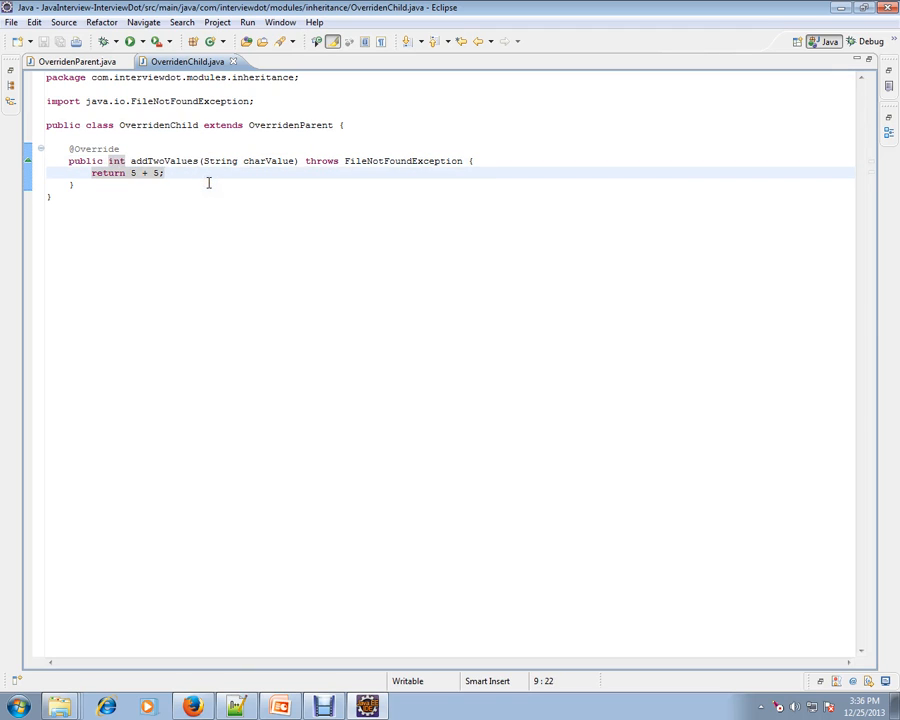
click(77, 61)
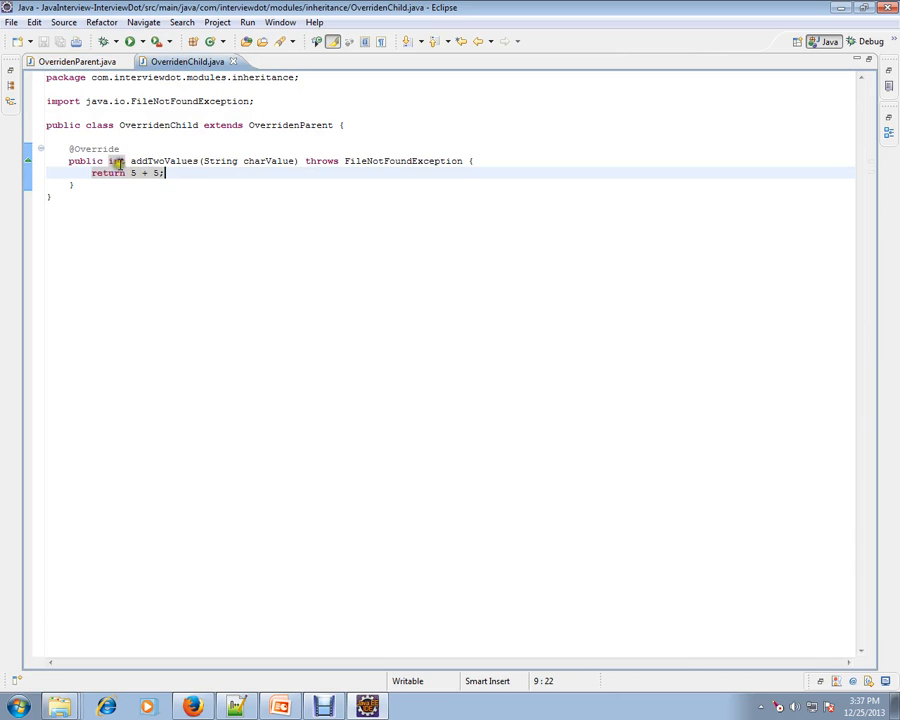
- Change the child's addTwoValues return type to long and save to trigger compilation
text(long)
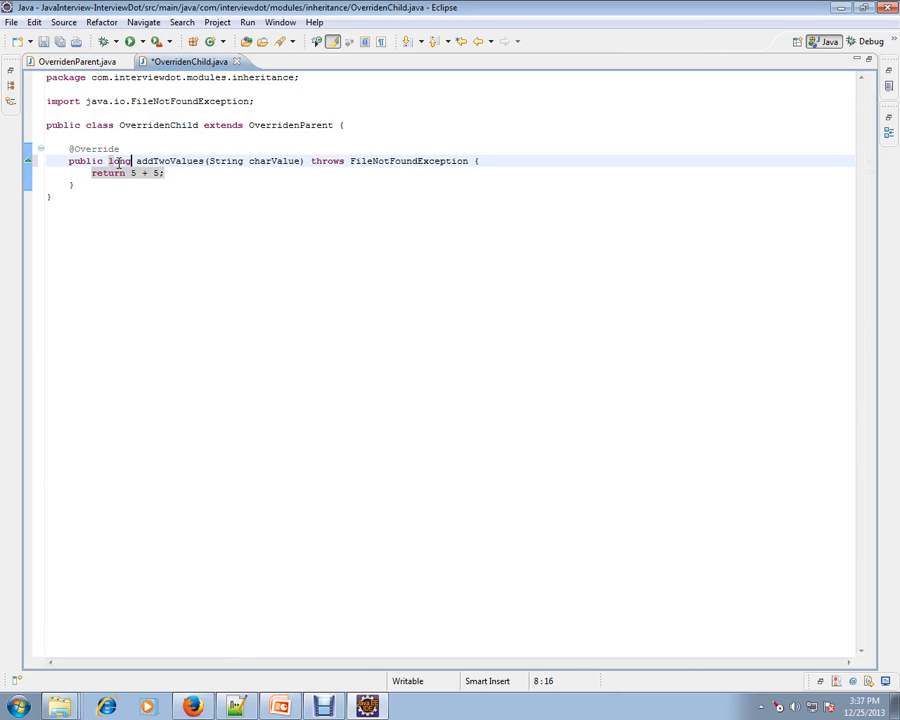
key(ctrl+s)
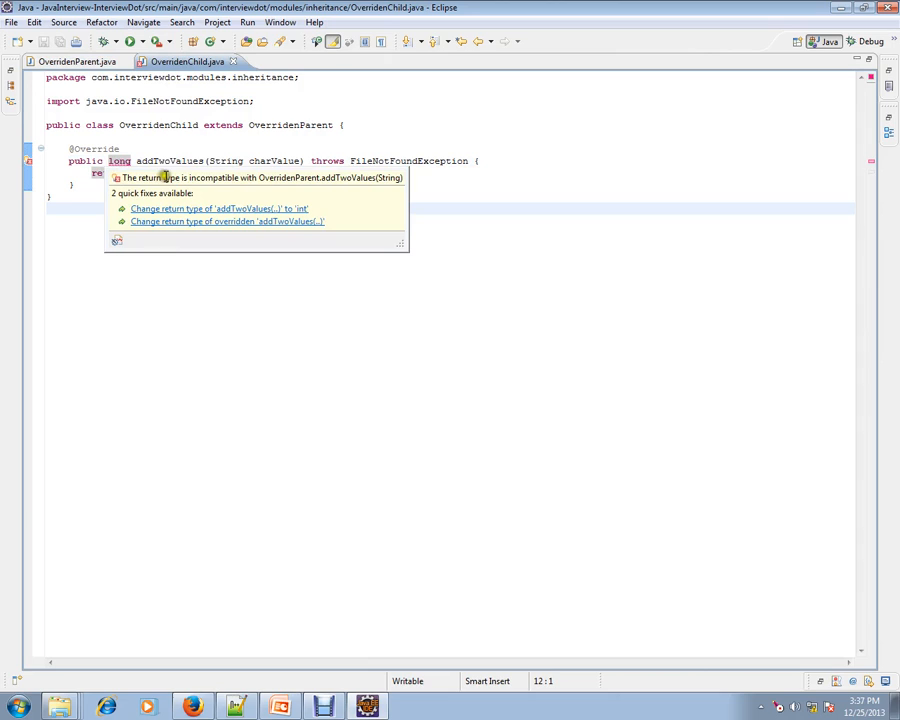
mouse_move(265, 177)
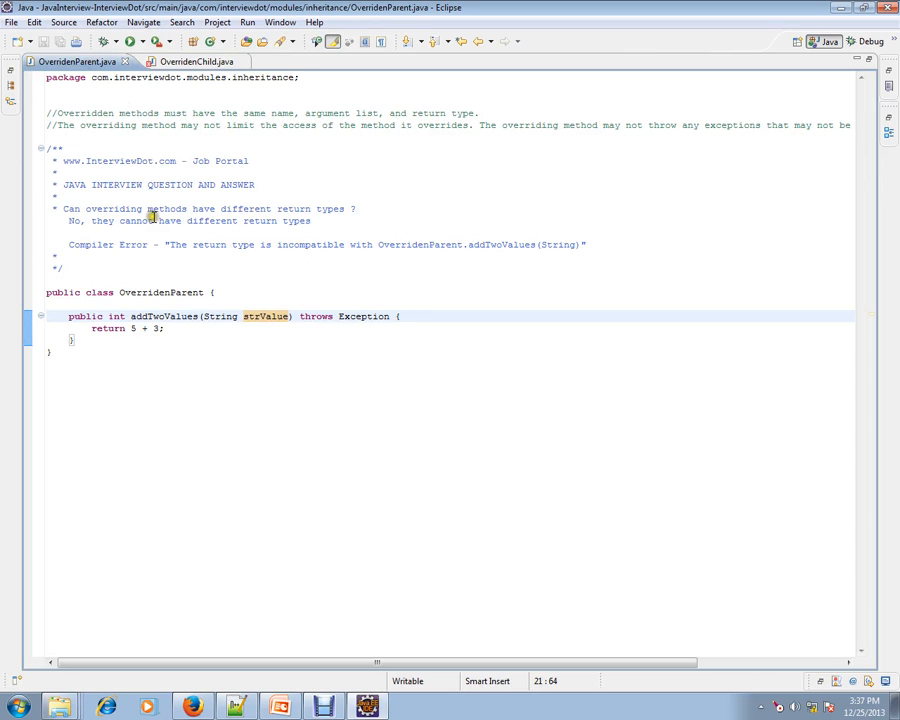
mouse_move(257, 217)
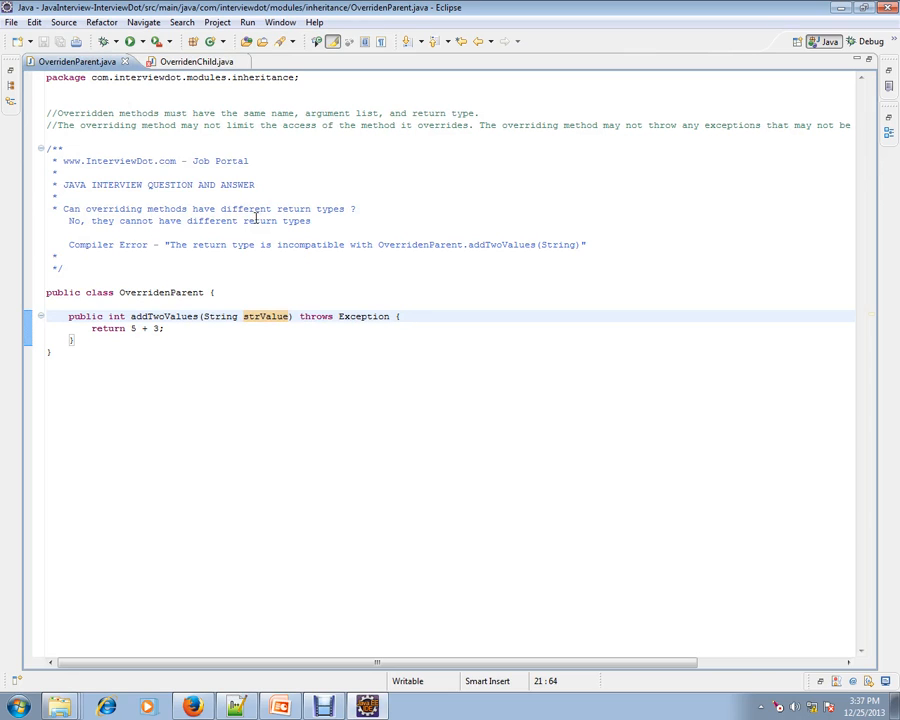
mouse_move(102, 265)
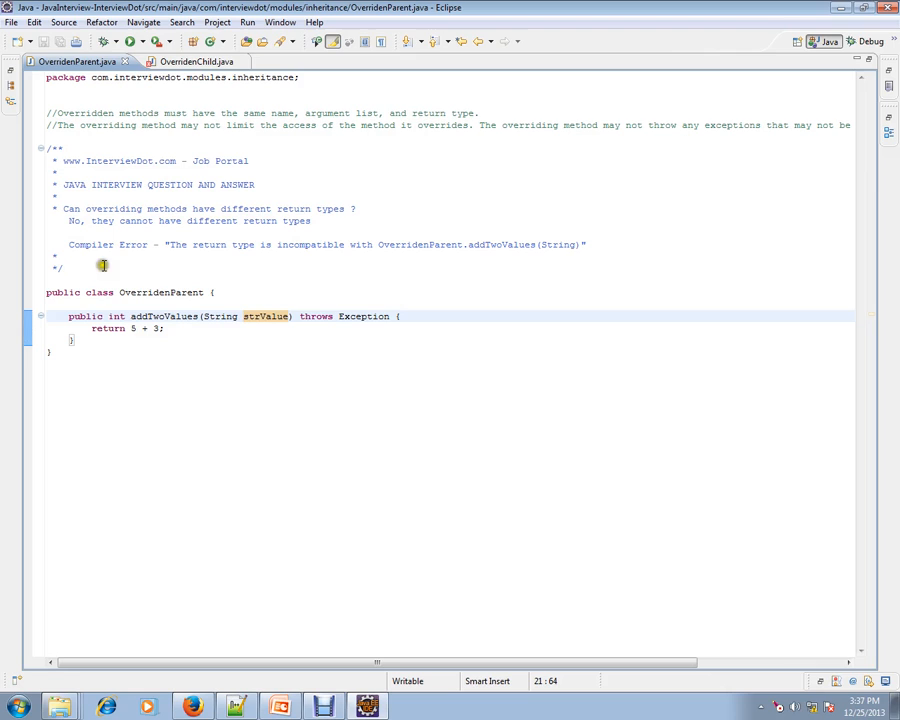
- In OverridenChild, replace the long return type of addTwoValues with int
click(186, 62)
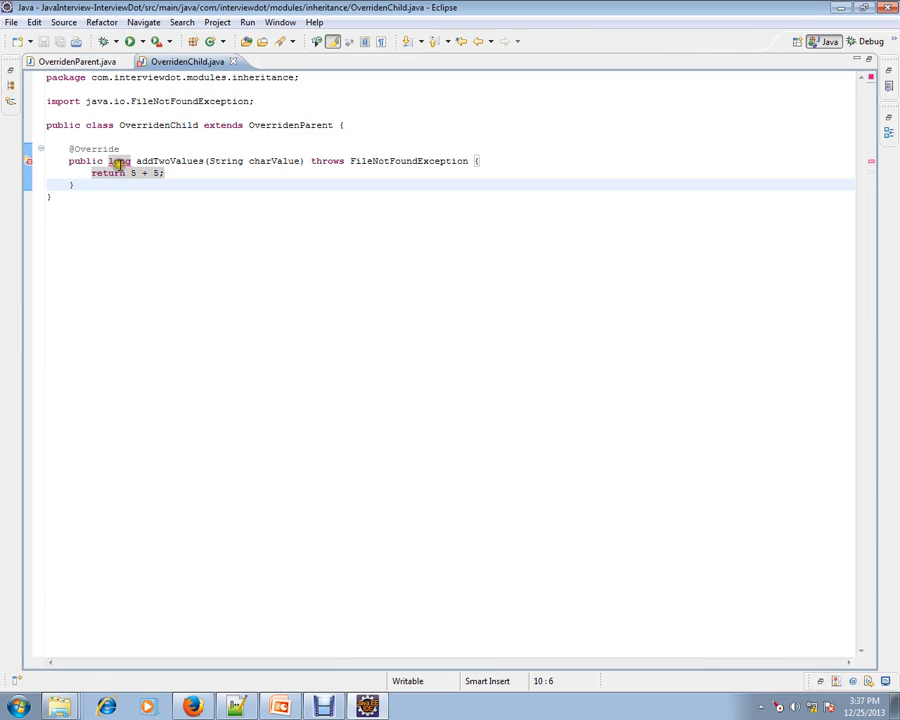
double_click(120, 161)
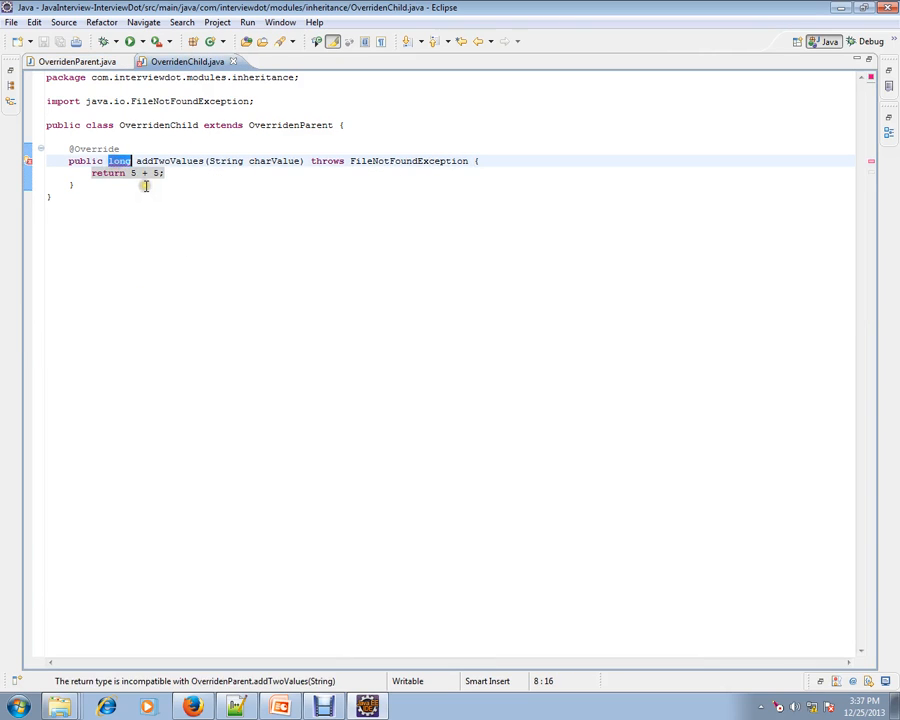
text(int)
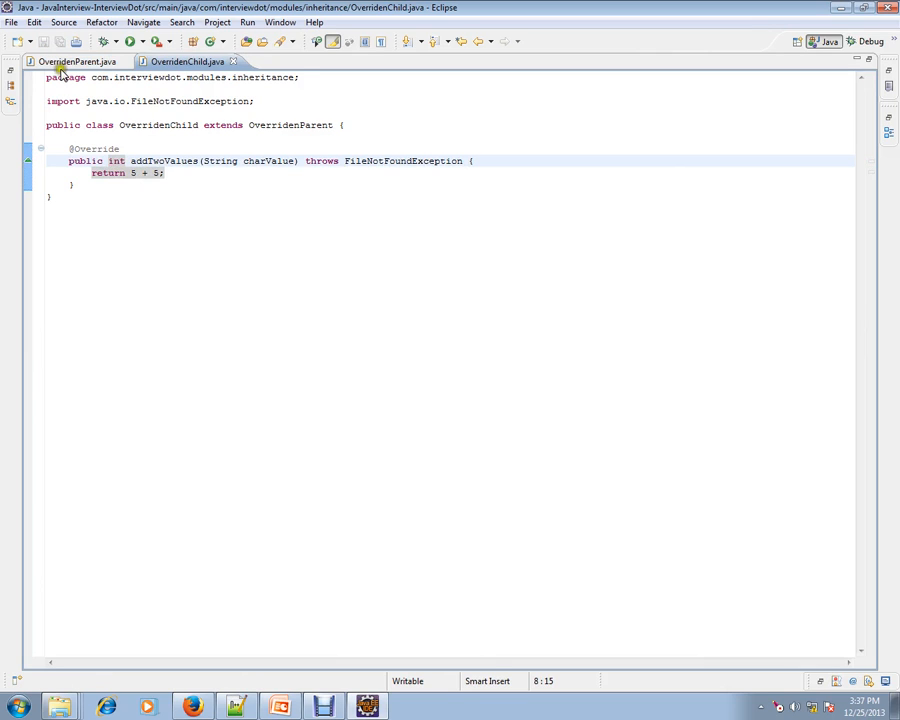
- Switch to the OverridenParent.java editor tab
click(78, 61)
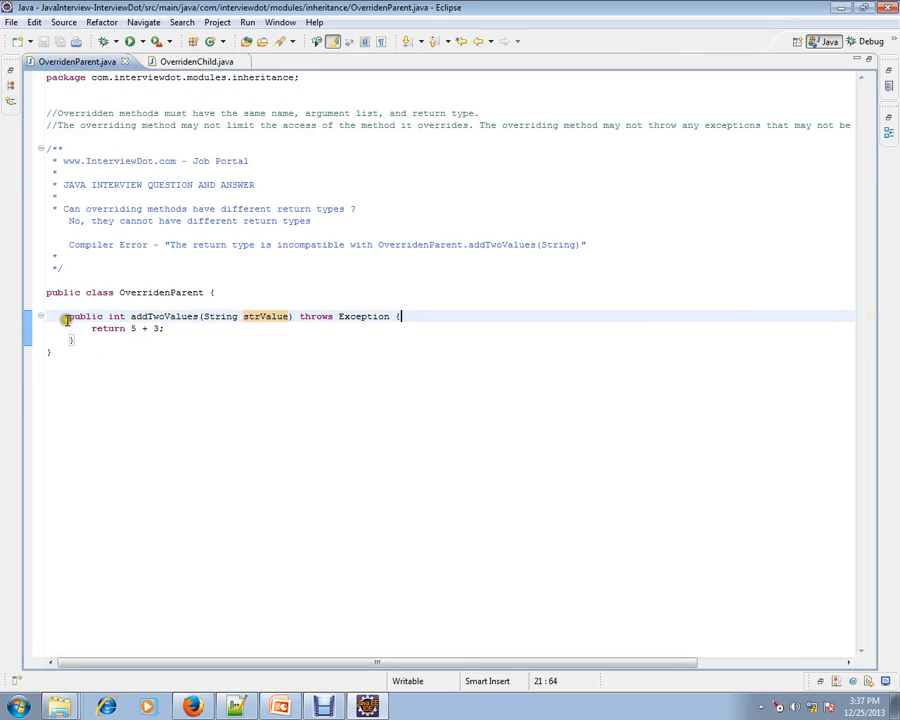
mouse_move(170, 316)
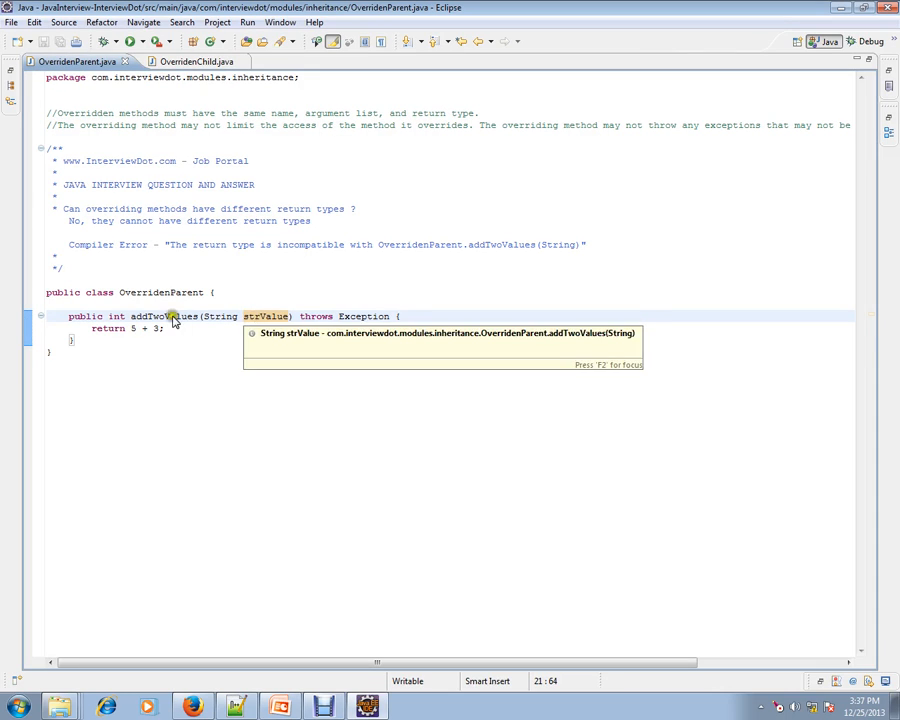
mouse_move(218, 307)
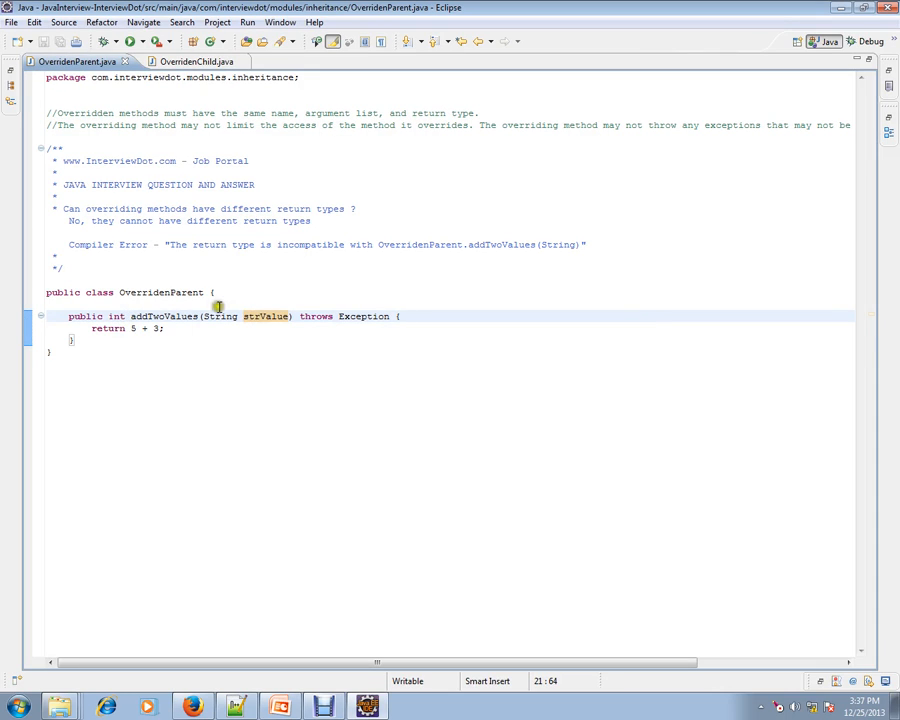